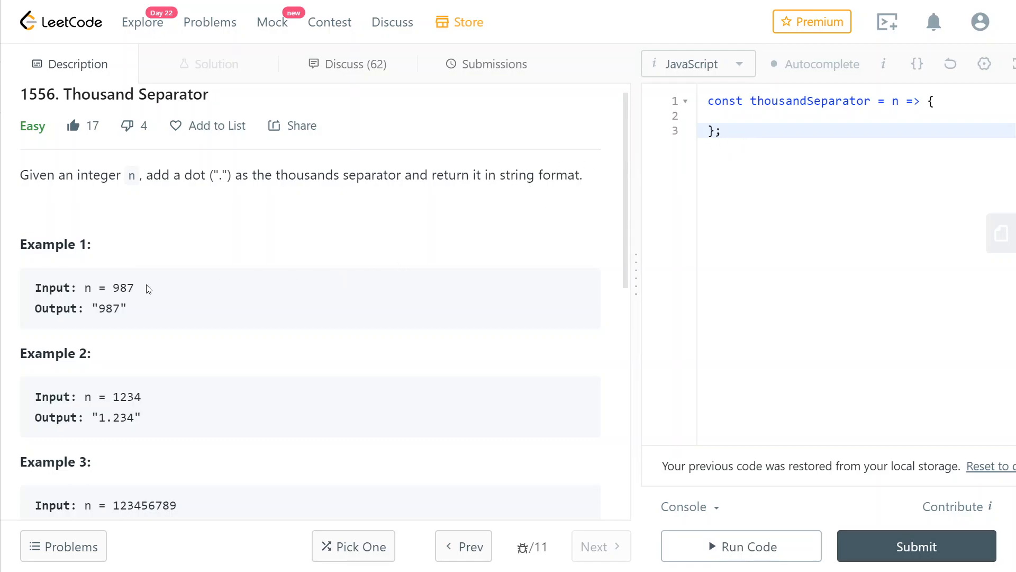
- Scroll the Thousand Separator description to review the examples before coding
scroll("down", 3)
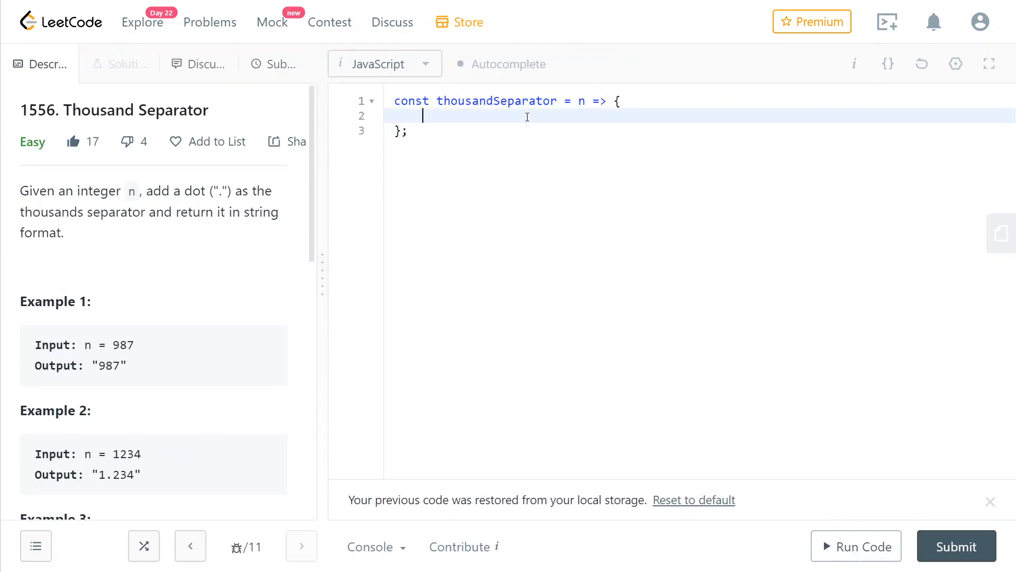
- Declare let res = [] and return res.reverse().join('') as the function's result
type("let res = [] ;")
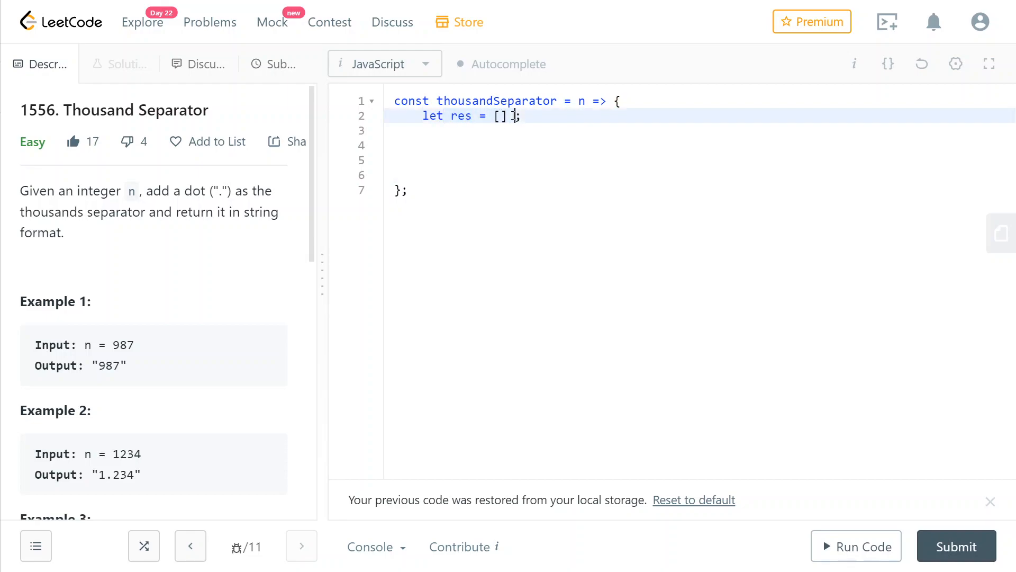
type("return res ;")
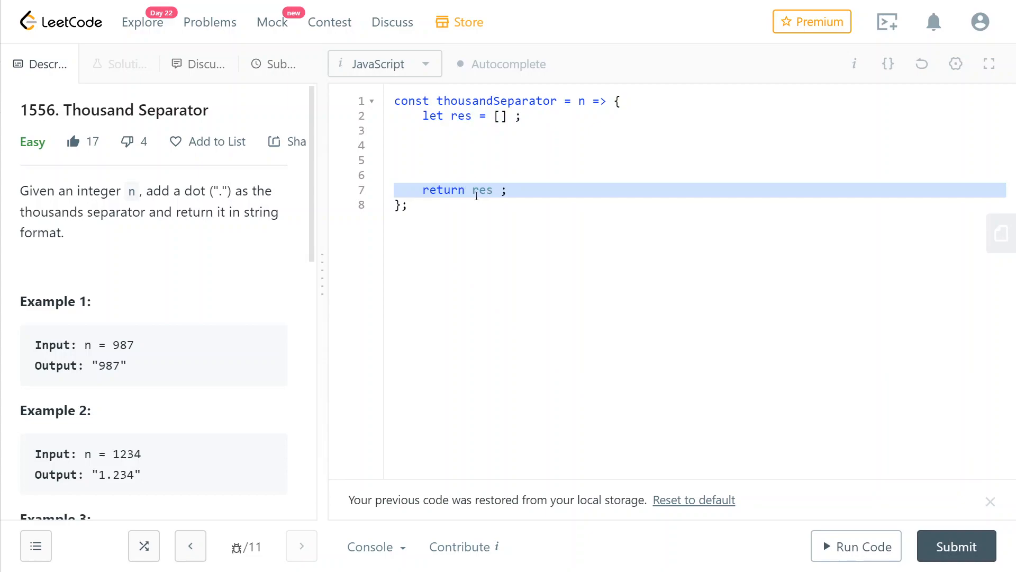
type(".reverse()")
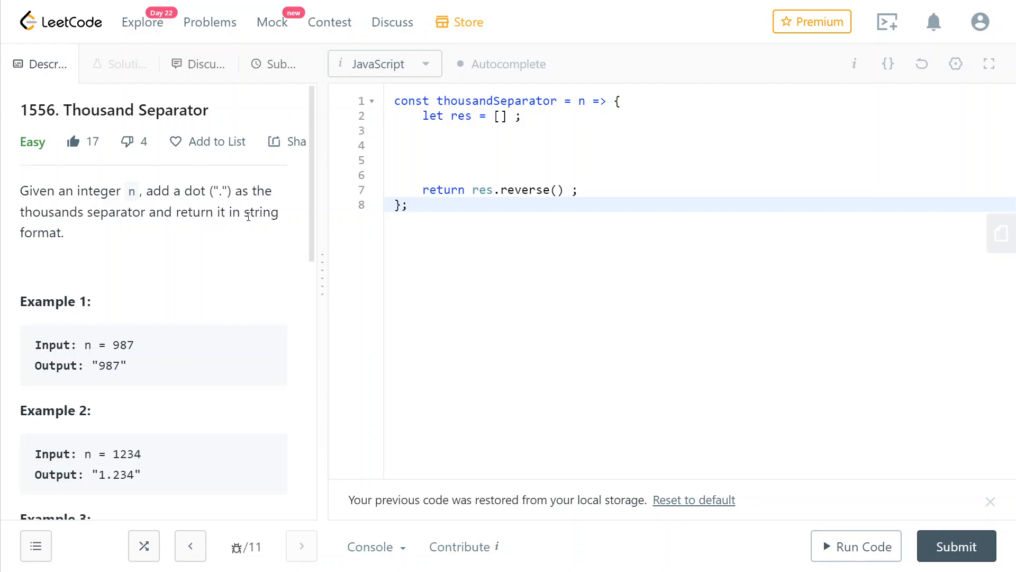
mouse_move(472, 190)
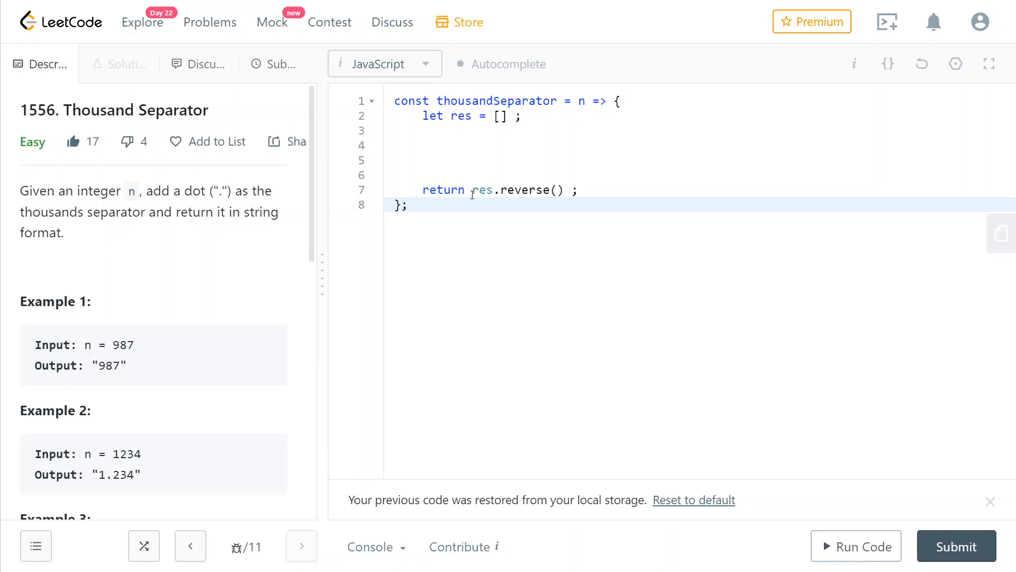
type(".join('')")
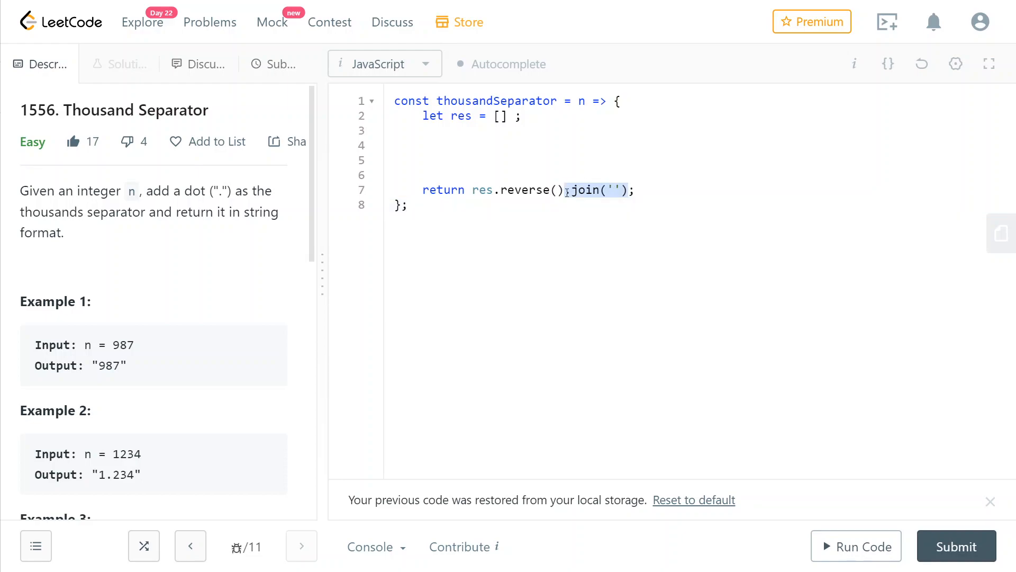
- Add the added = 0 counter and convert n with n = n.toString();
type(", added = 0")
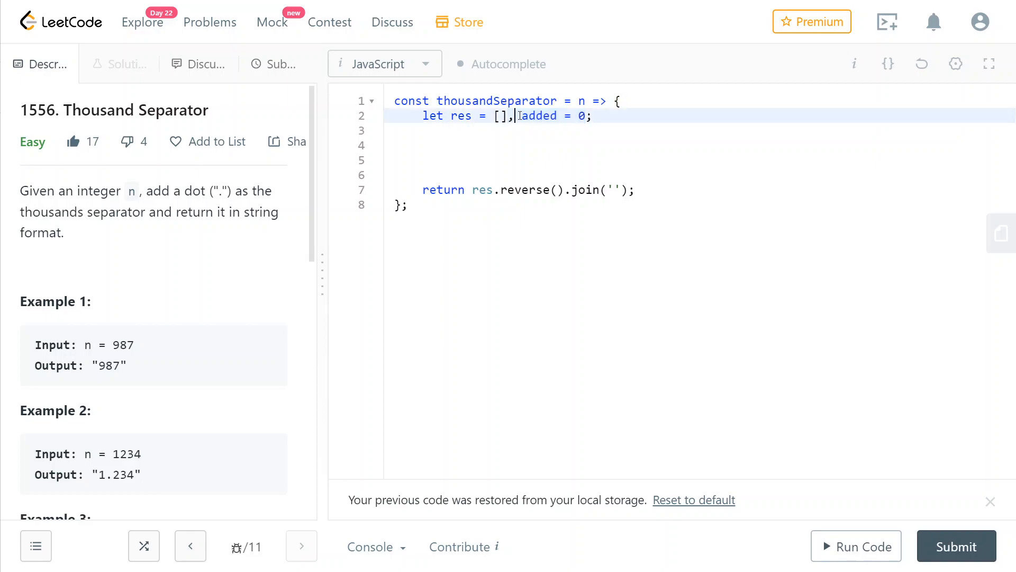
double_click(538, 115)
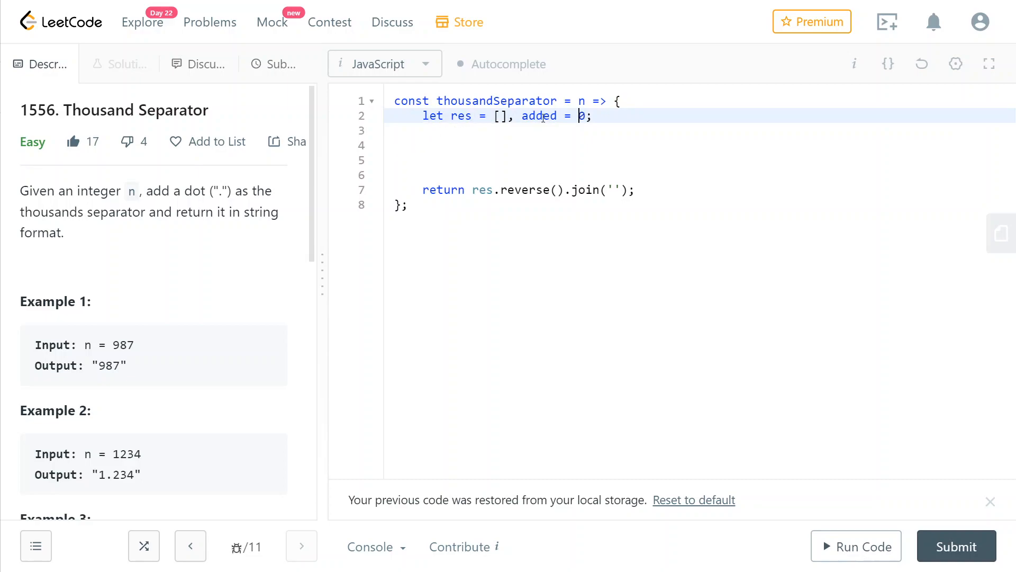
type("n = n.toString();")
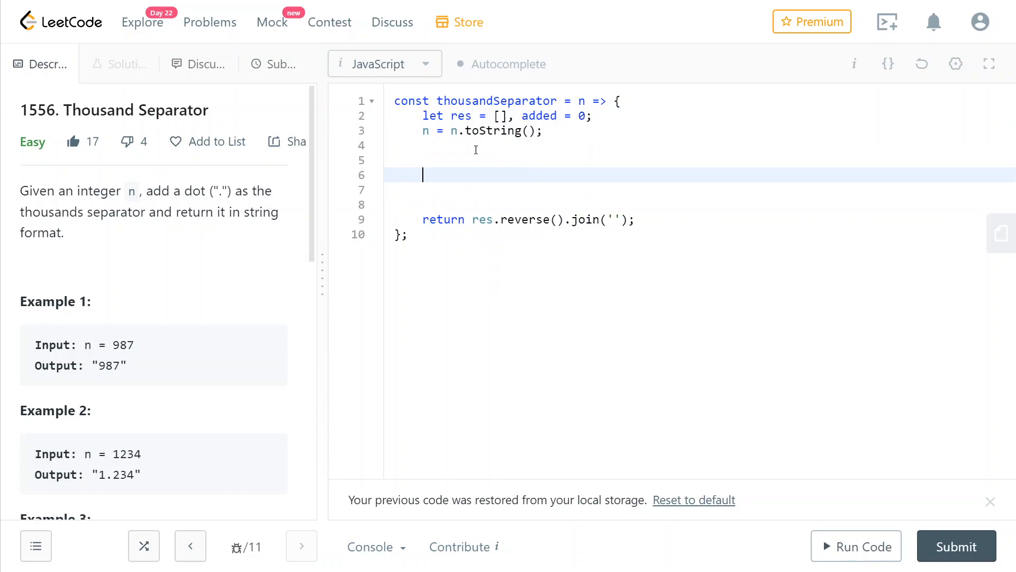
- Write for(let i = n.length-1; i>=0; i--) { } below the toString line
left_click(425, 130)
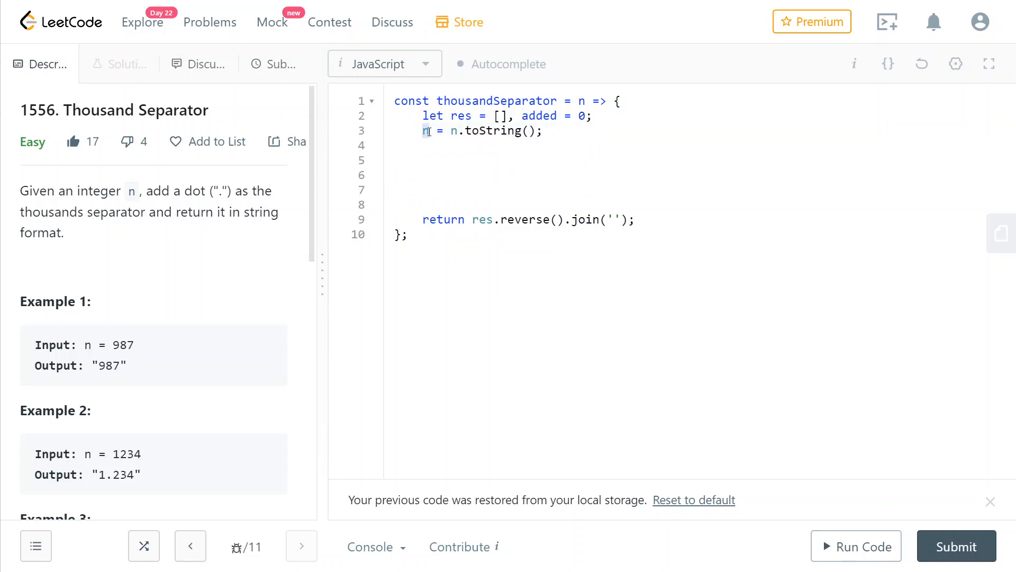
left_click(429, 130)
type("for(let i = n.length-1; i>=0; i-- )")
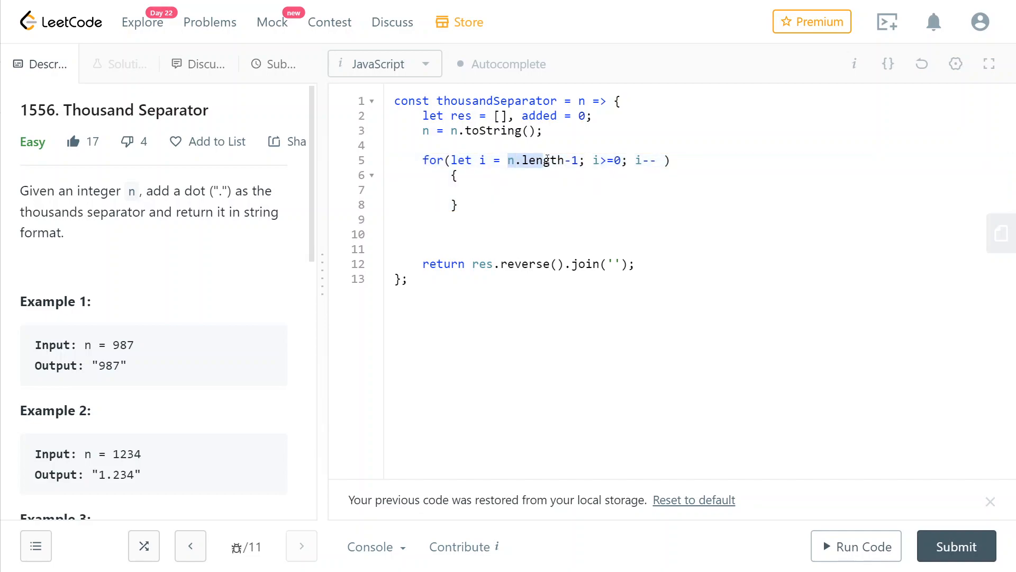
- Inside the loop push n[i] into res and increment added
left_click(571, 160)
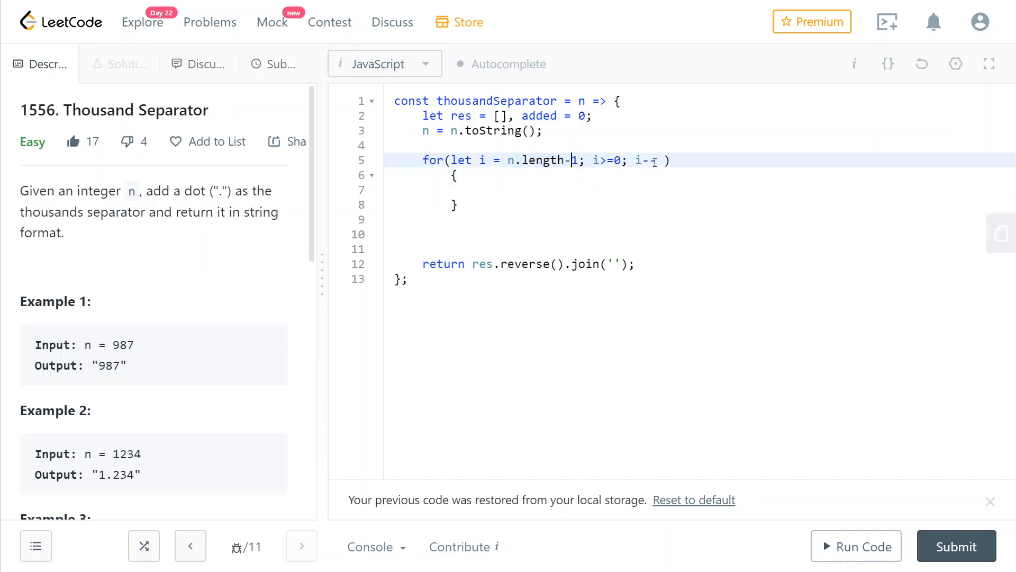
type("res.push(n[i]);")
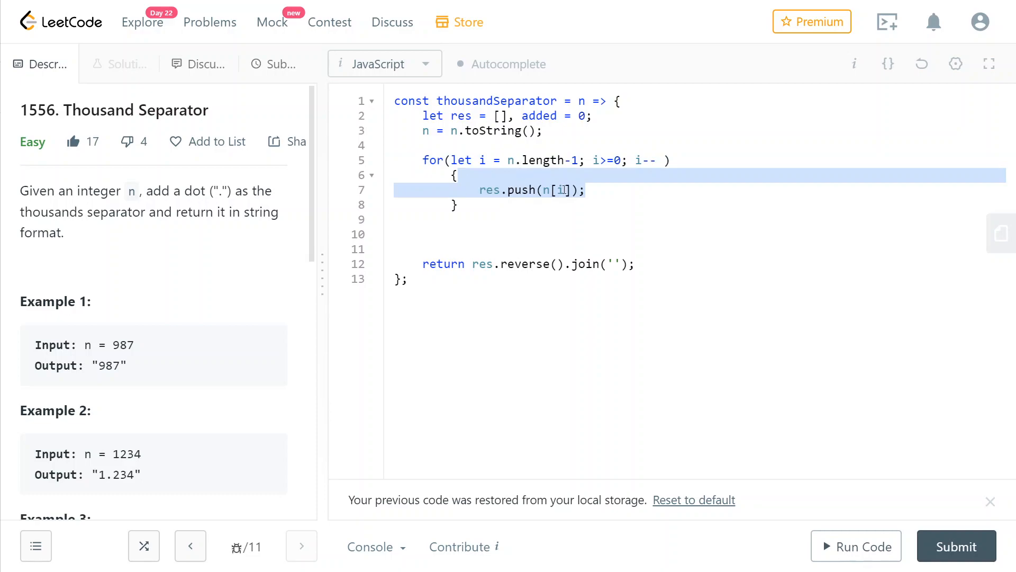
left_click(568, 190)
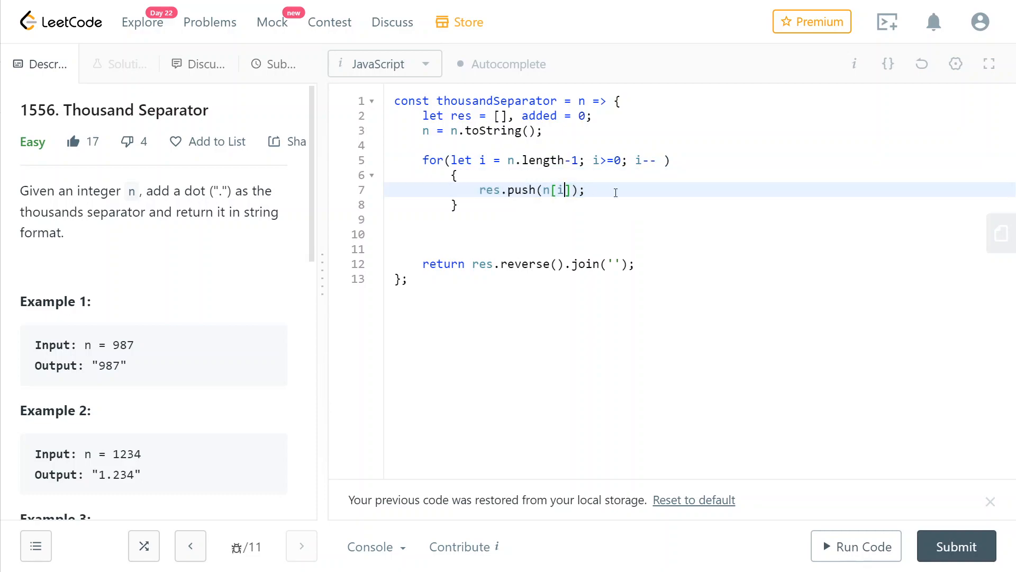
type("added++;")
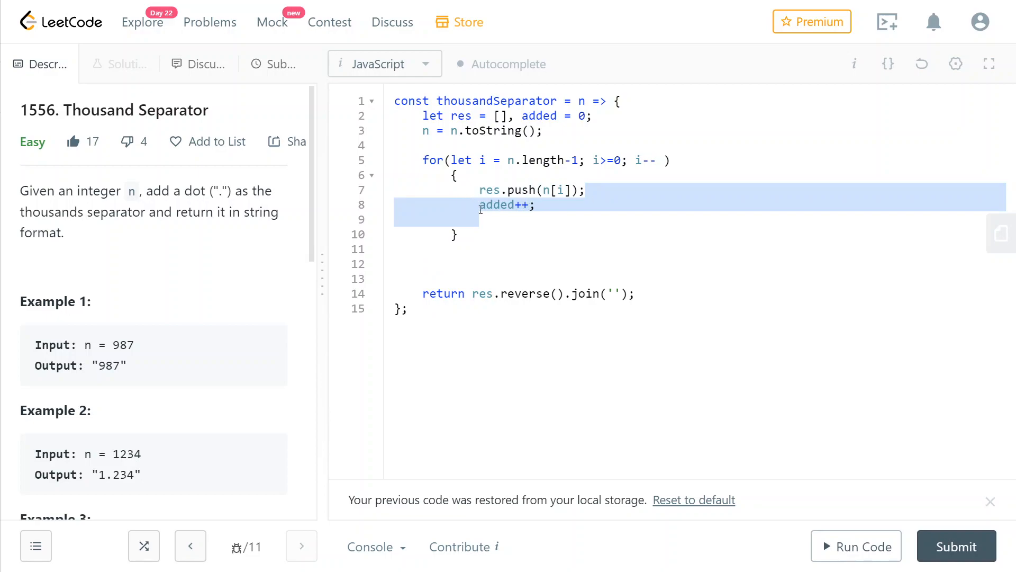
- Add if(added%3==0) res.push('.') so a dot follows every third digit
double_click(496, 205)
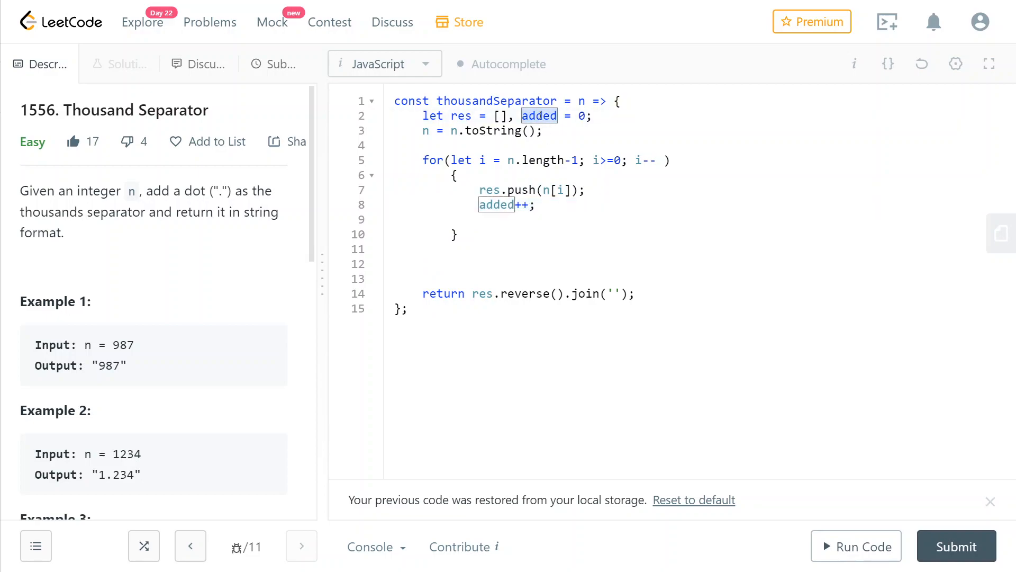
left_click(535, 205)
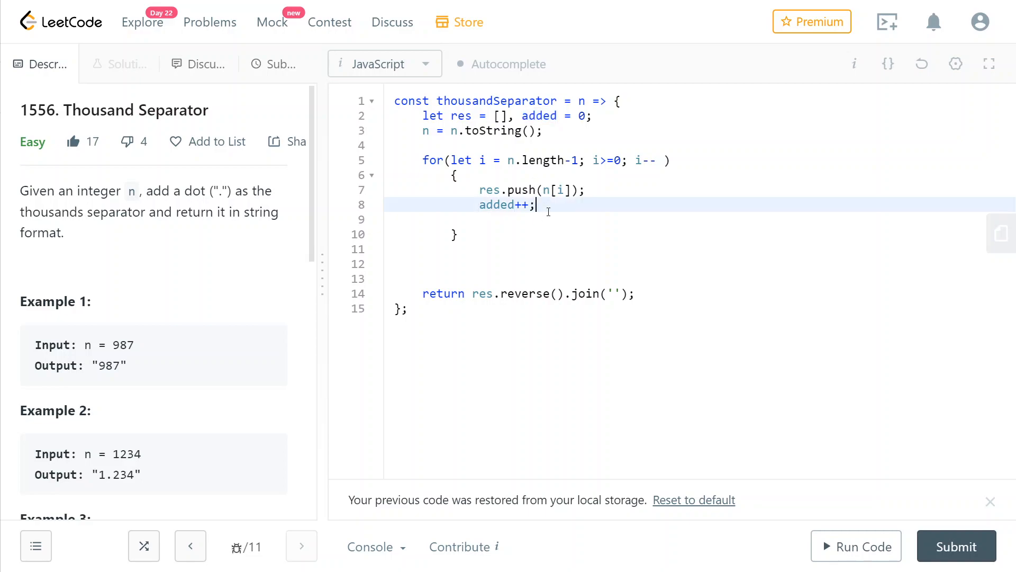
type("if(added%3==0);")
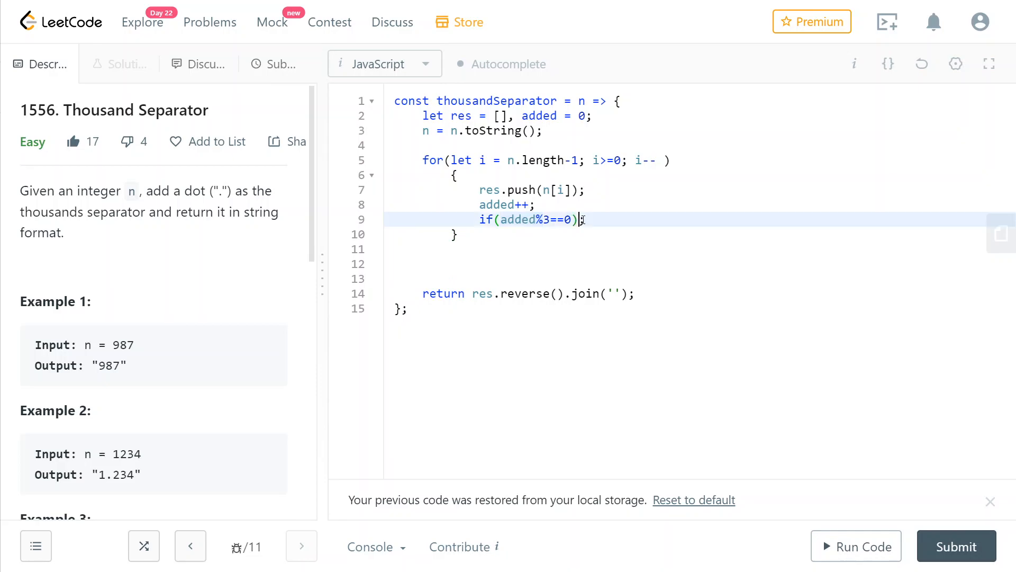
type("res.push('.');")
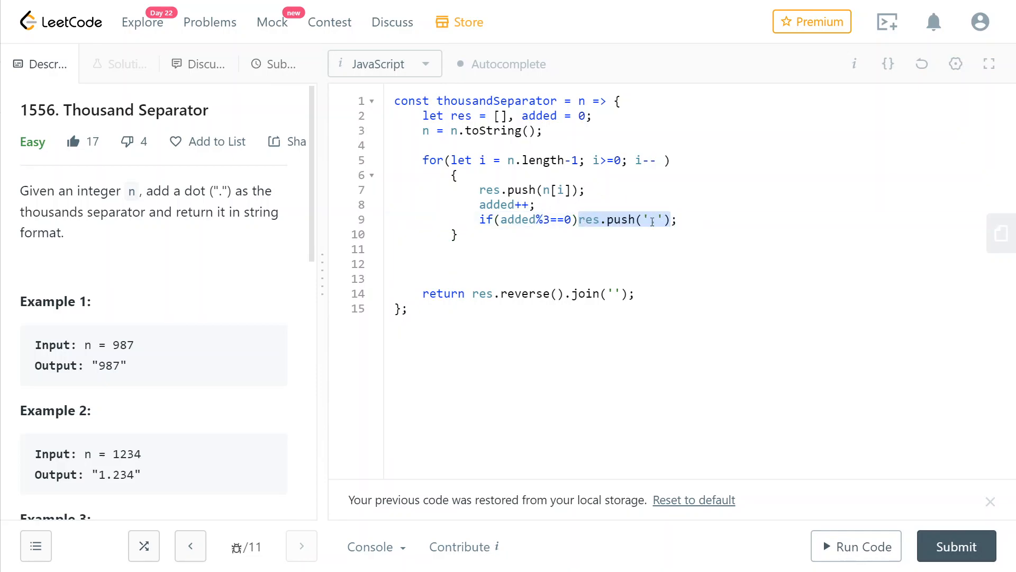
type(".")
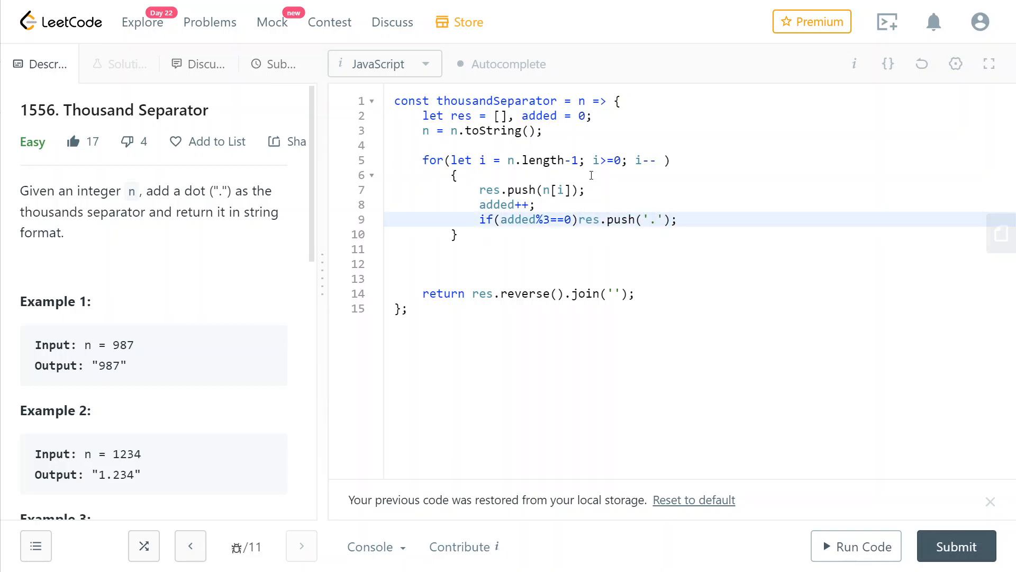
mouse_move(522, 259)
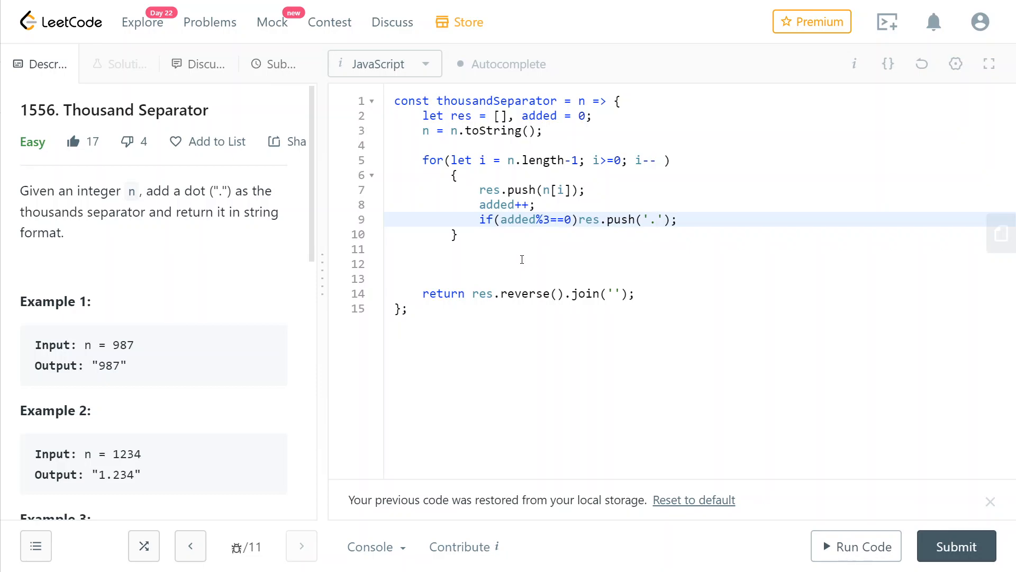
mouse_move(584, 219)
type("if(res[res.length-1")
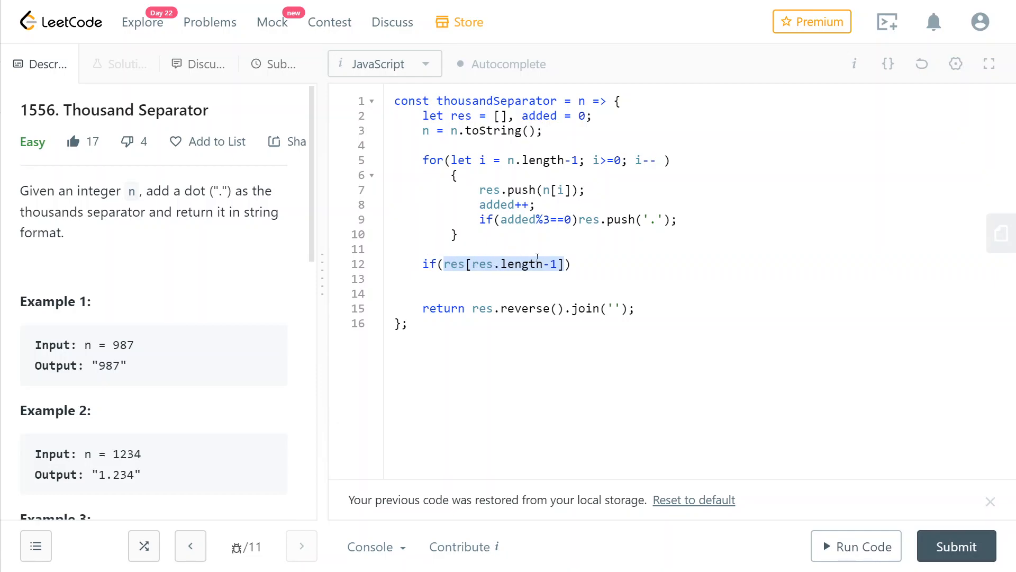
- Finish if(res[res.length-1]=='.') res.pop(); and submit, getting Success in 72 ms
type("=='.')")
left_click(705, 278)
type("res.pop();")
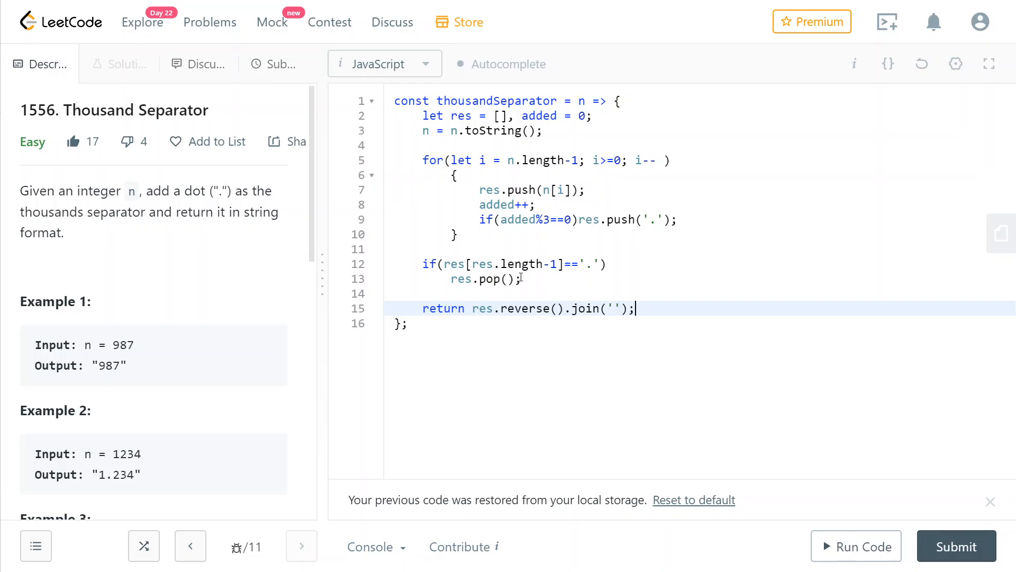
left_click(956, 545)
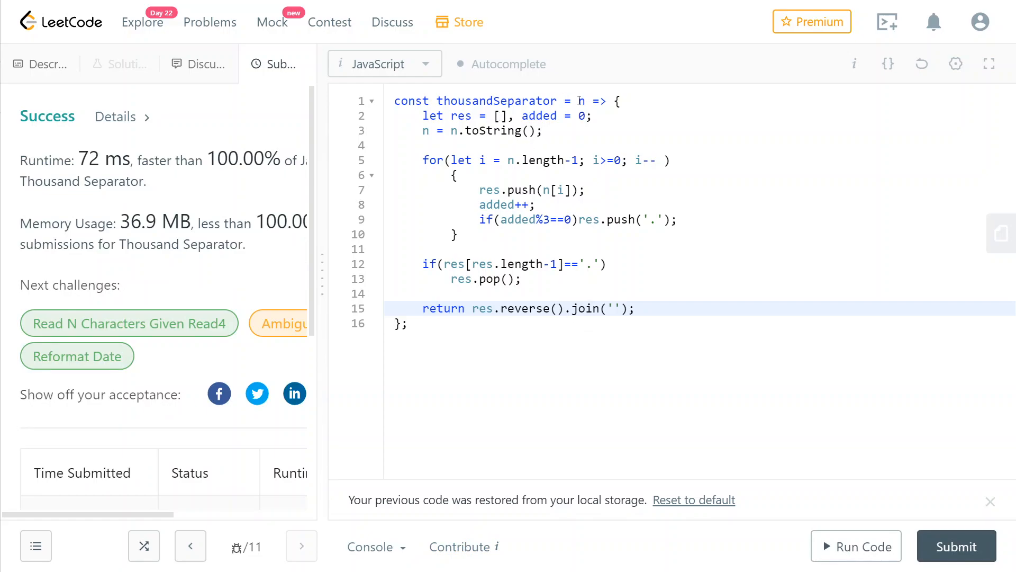
left_click(507, 160)
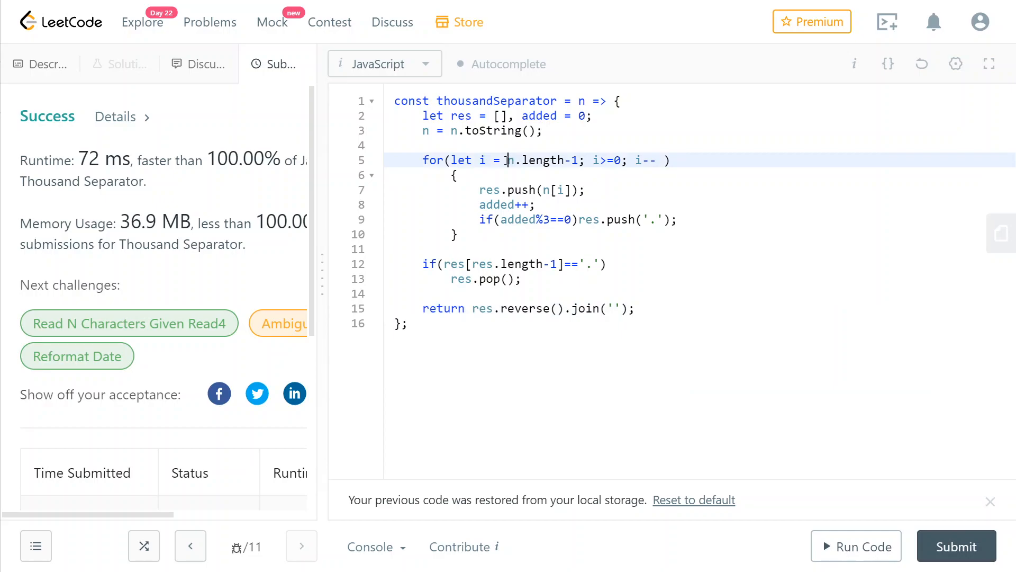
left_click(578, 160)
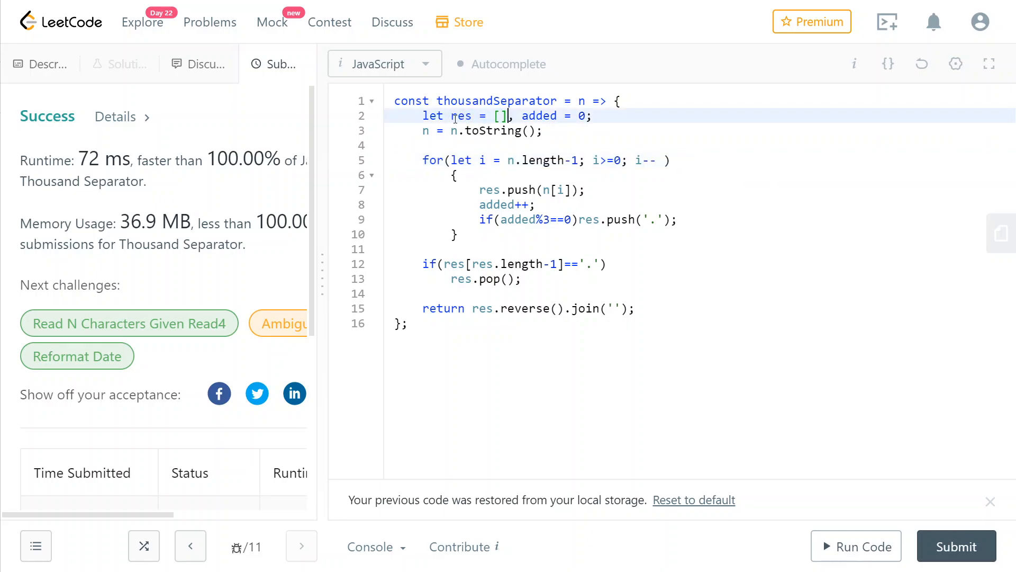
double_click(461, 116)
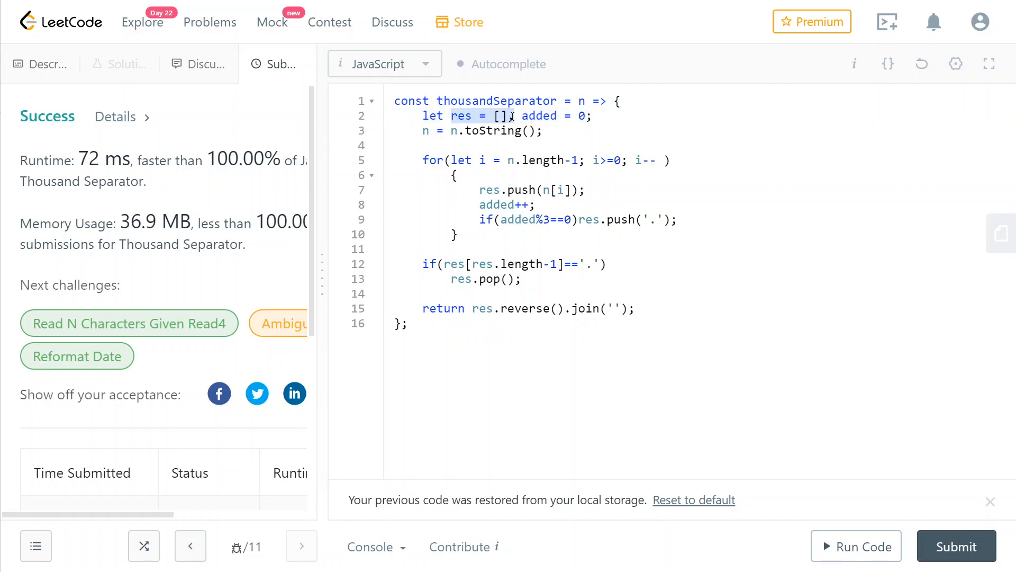